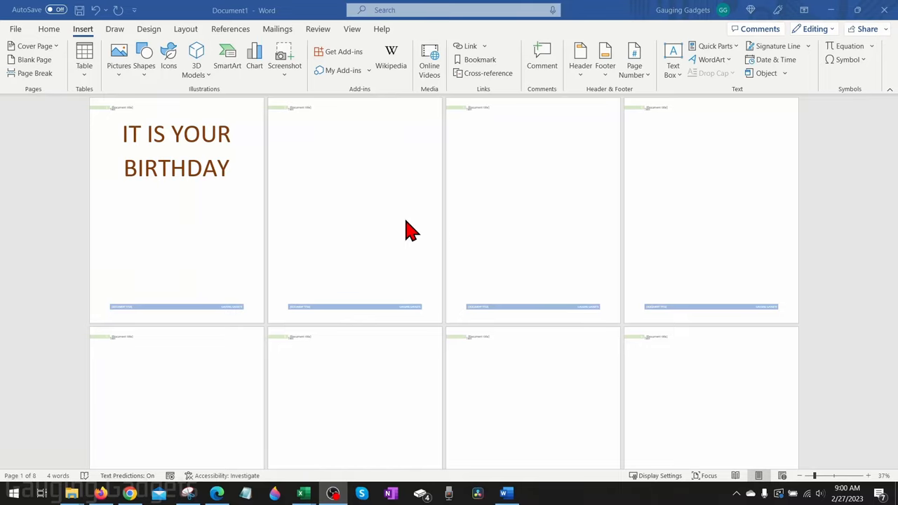
mouse_move(400, 224)
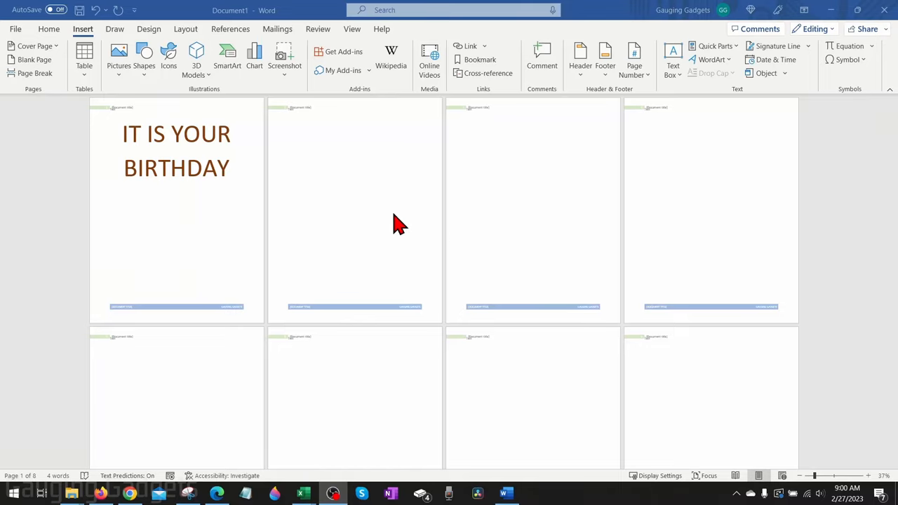
mouse_move(340, 203)
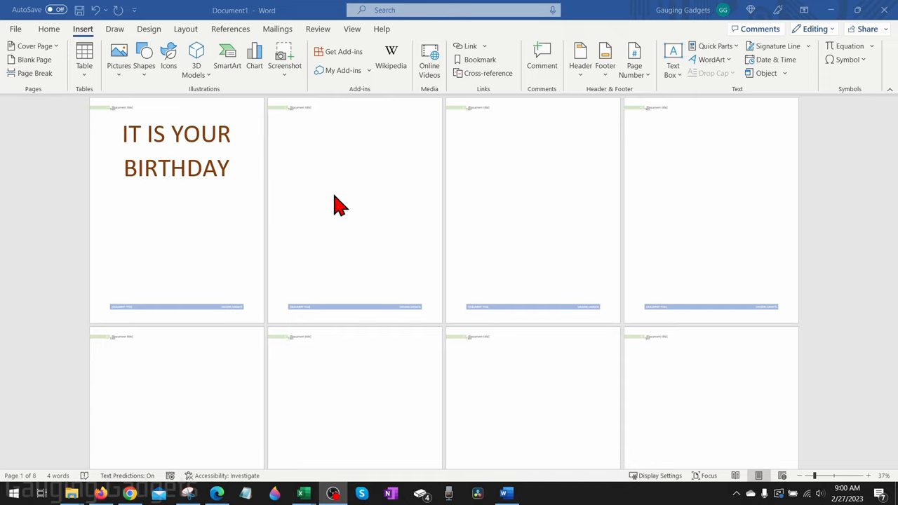
mouse_move(283, 205)
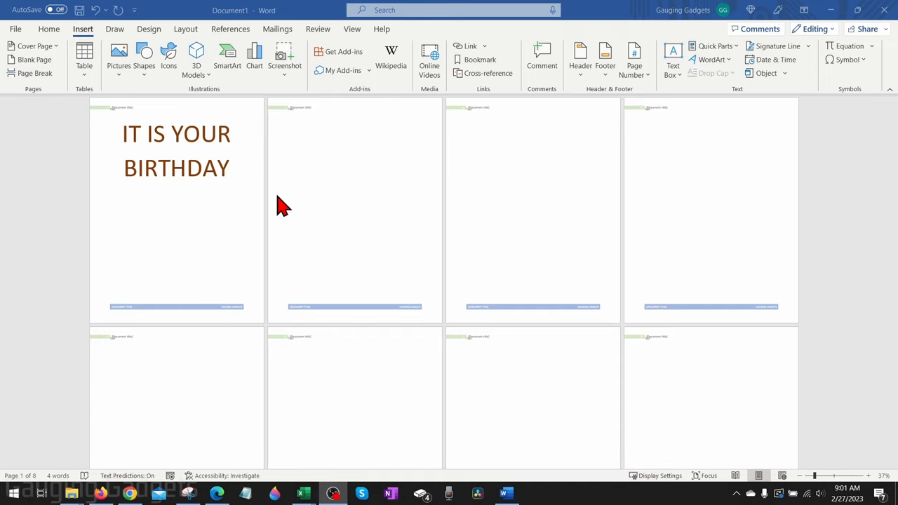
mouse_move(323, 208)
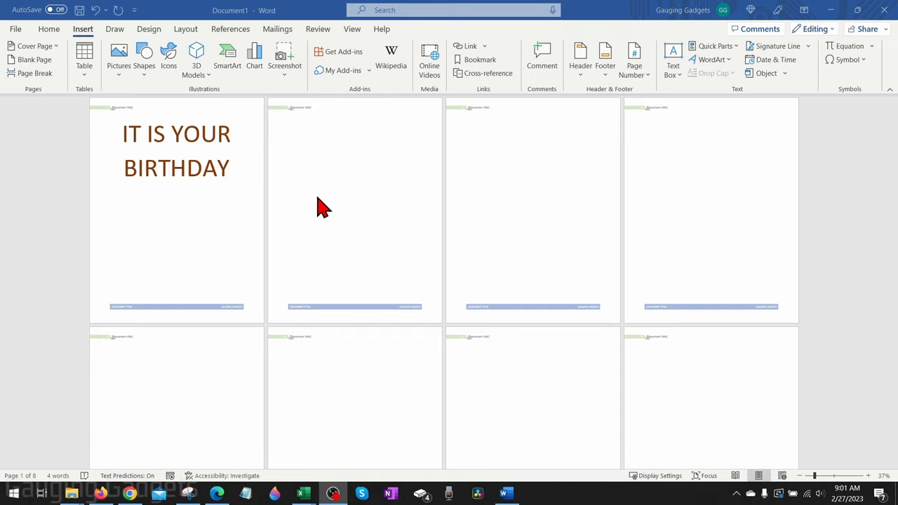
mouse_move(344, 193)
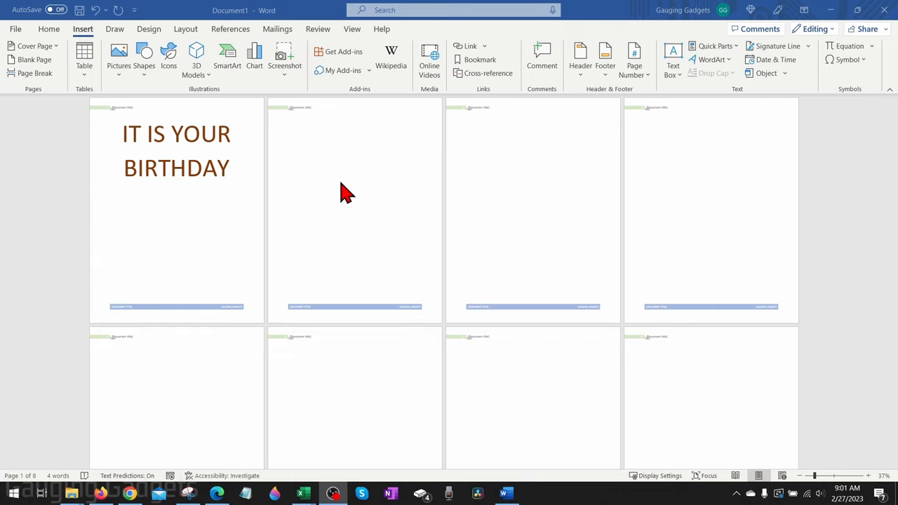
mouse_move(300, 282)
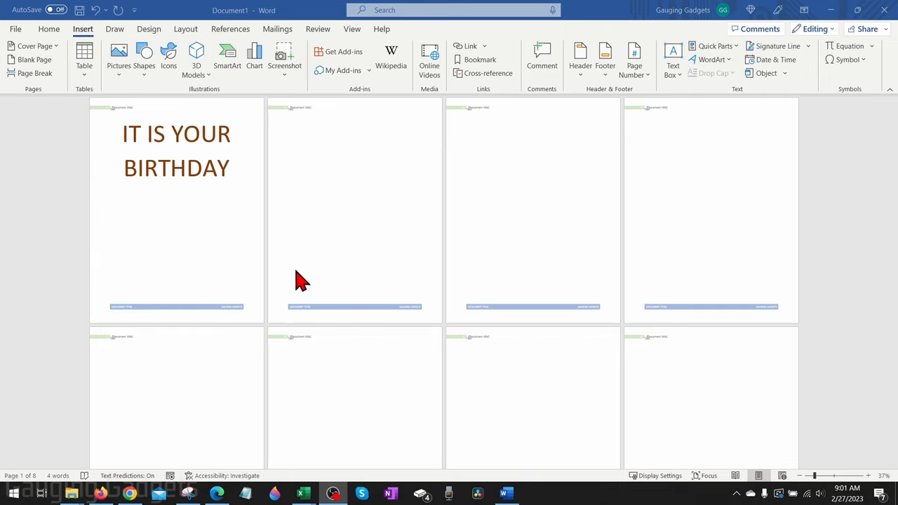
mouse_move(363, 292)
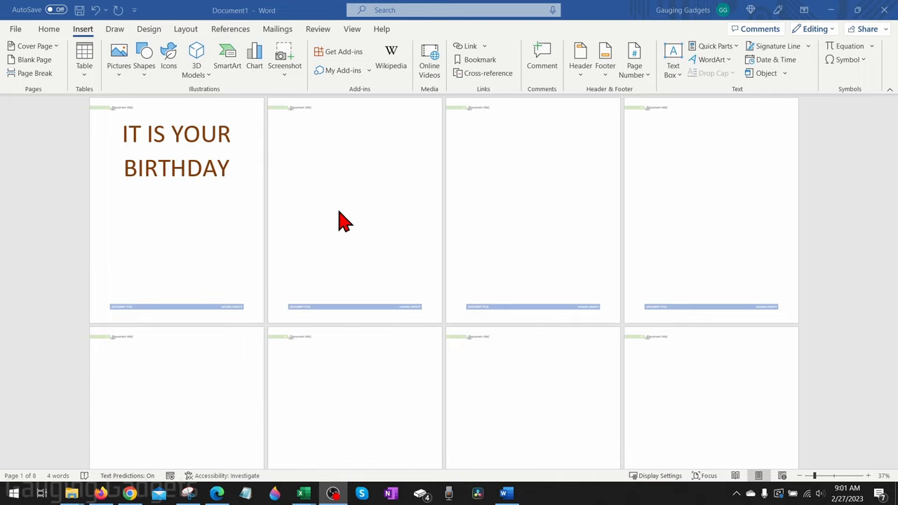
mouse_move(372, 224)
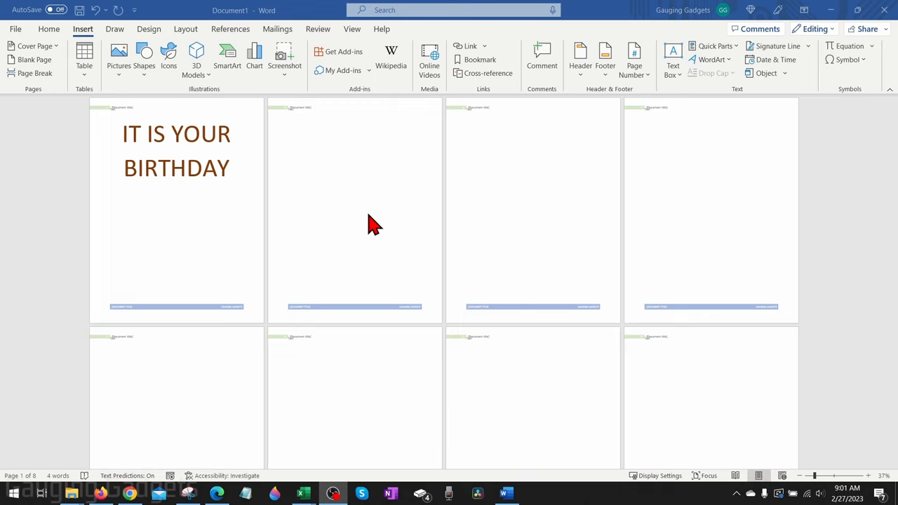
mouse_move(364, 219)
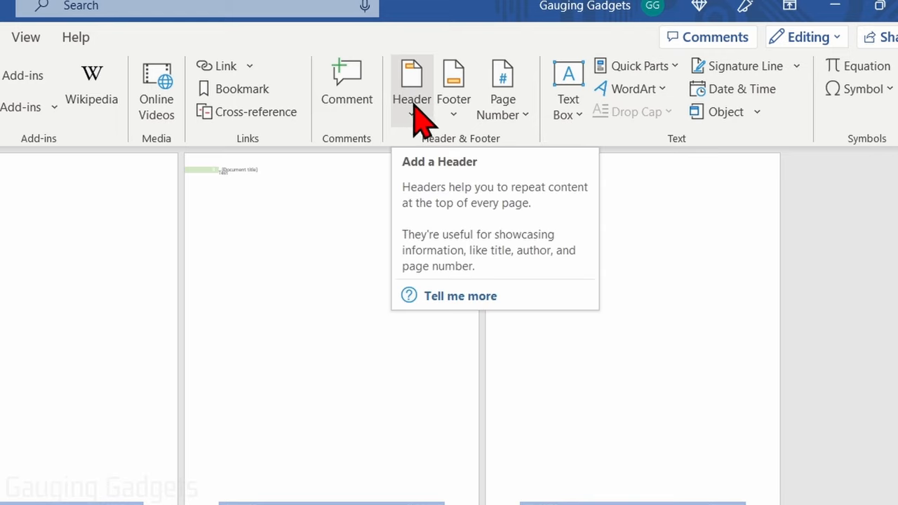
Open the Header menu on the Insert tab to remove the page header.
click(411, 84)
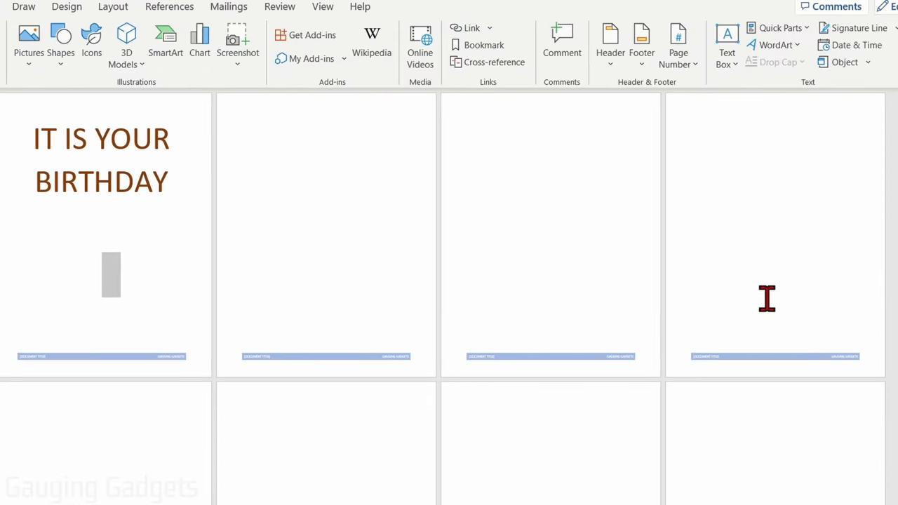
mouse_move(382, 227)
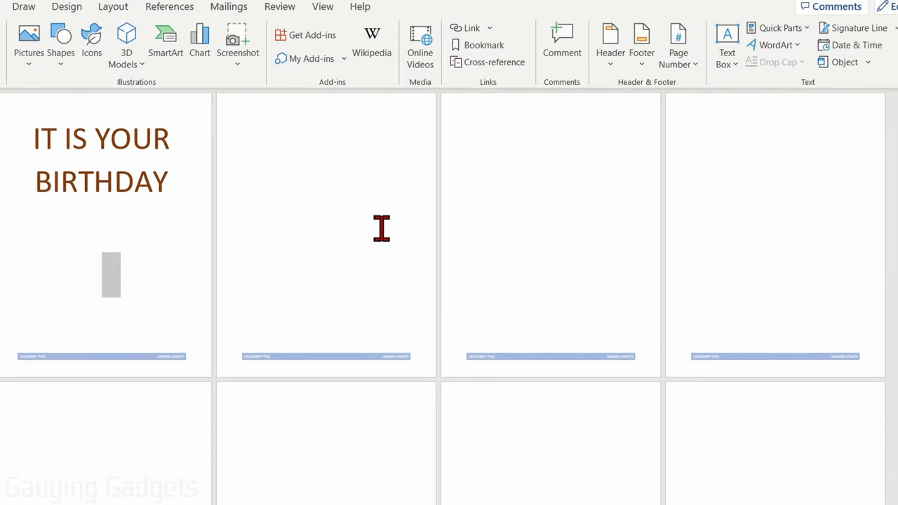
mouse_move(571, 127)
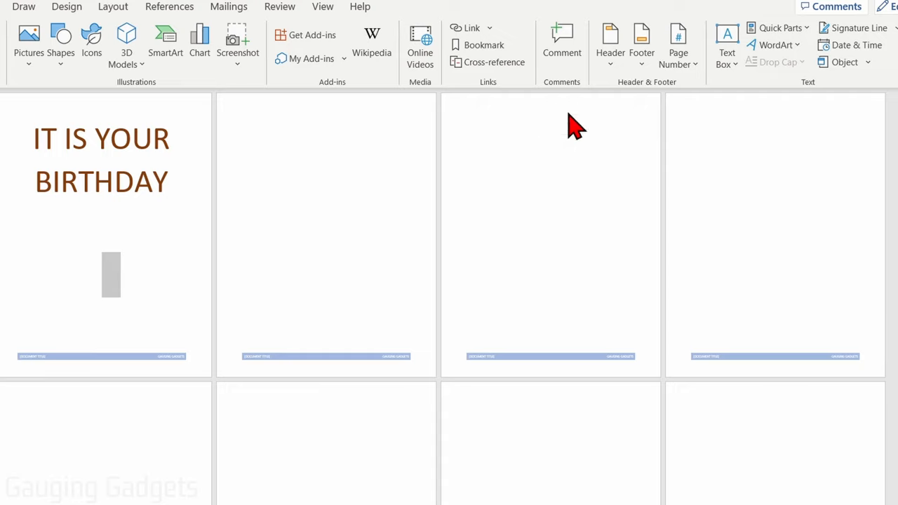
Remove the footer via Footer > Remove Footer and scroll to confirm pages are clear.
click(641, 44)
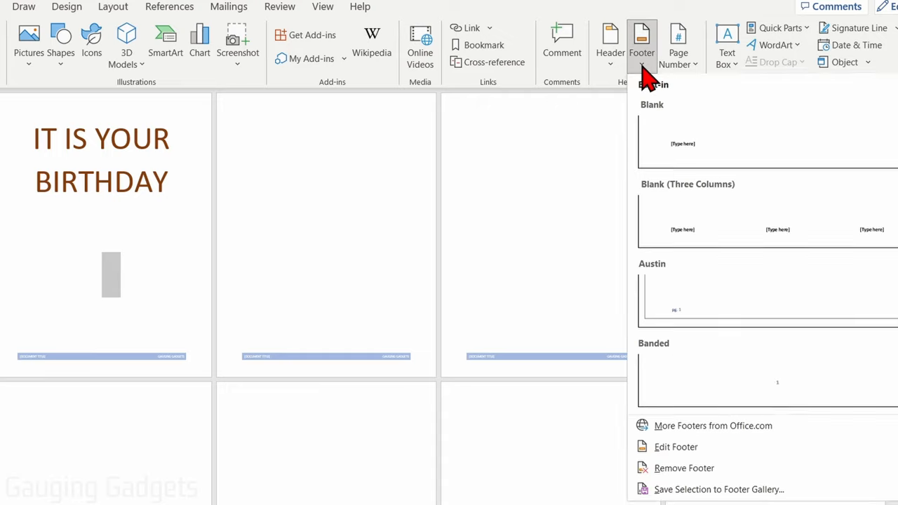
mouse_move(684, 469)
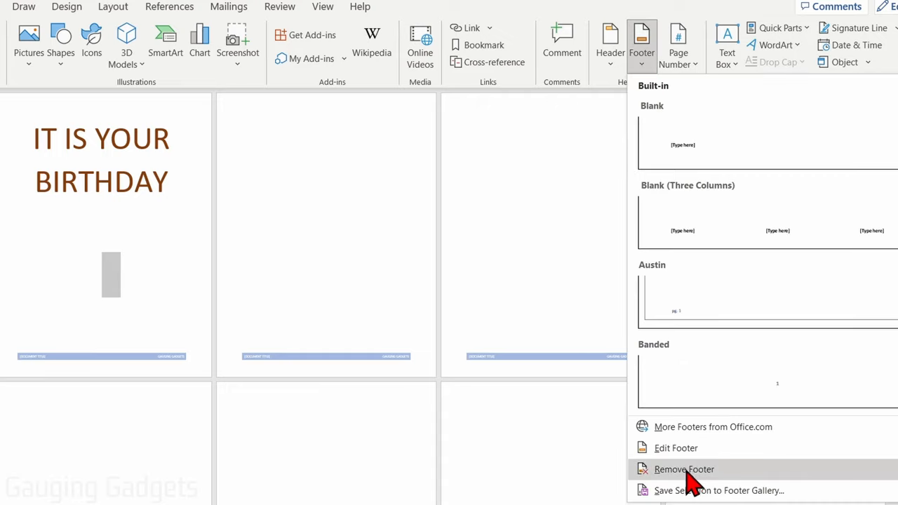
click(687, 468)
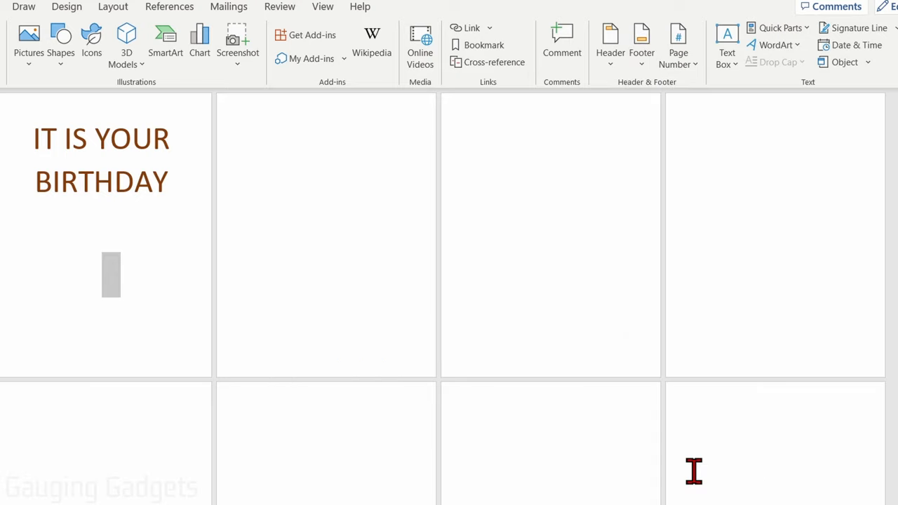
scroll(down, 3)
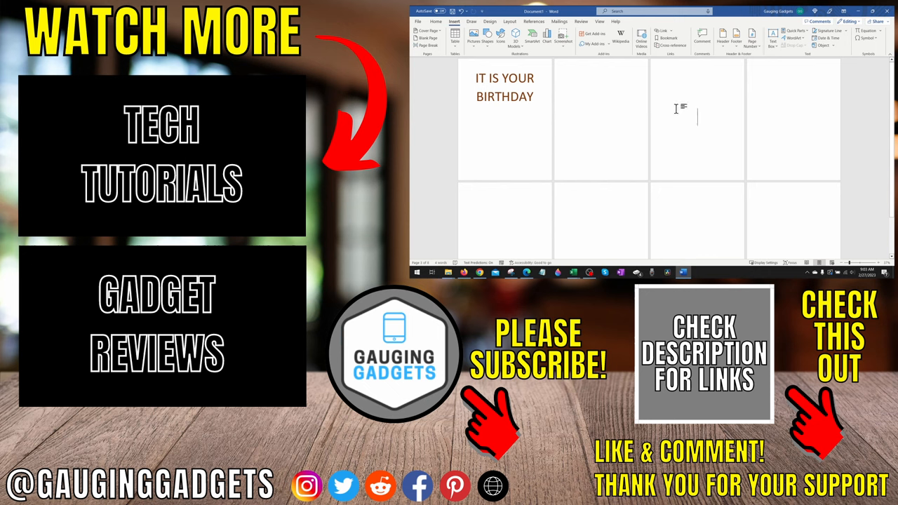
mouse_move(676, 106)
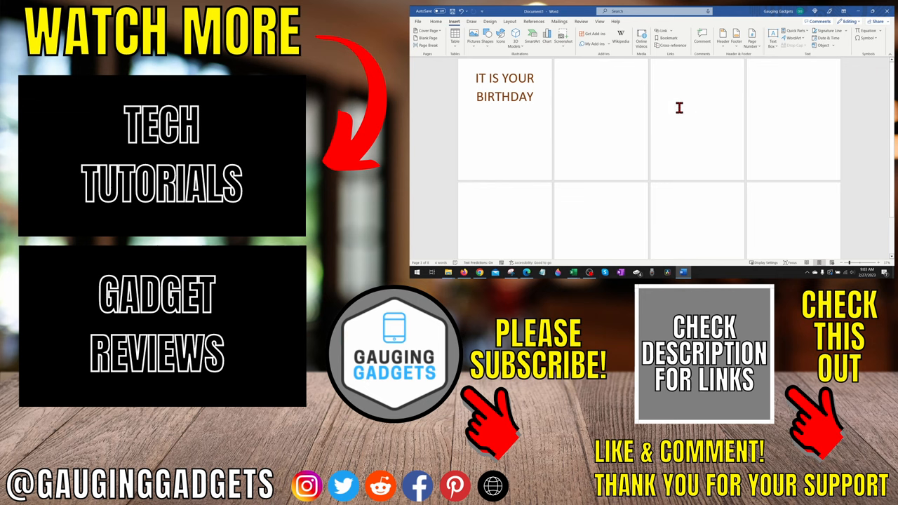
mouse_move(688, 111)
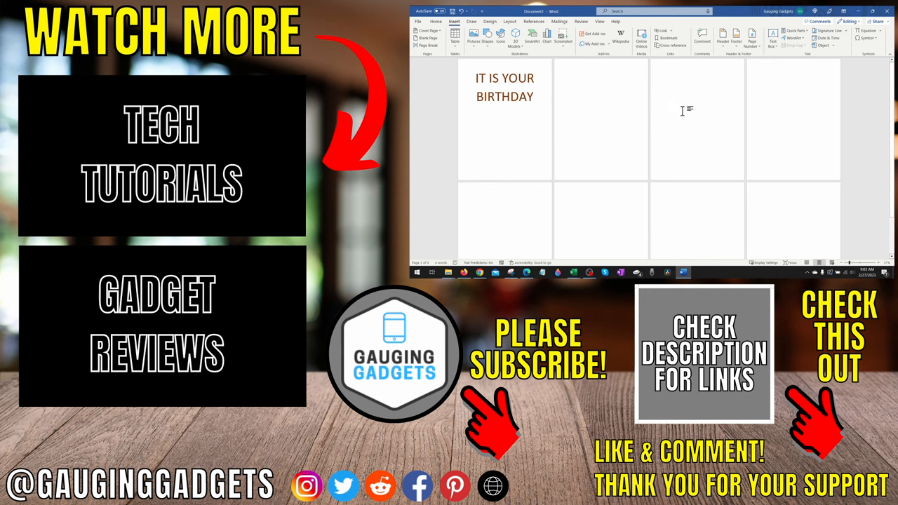